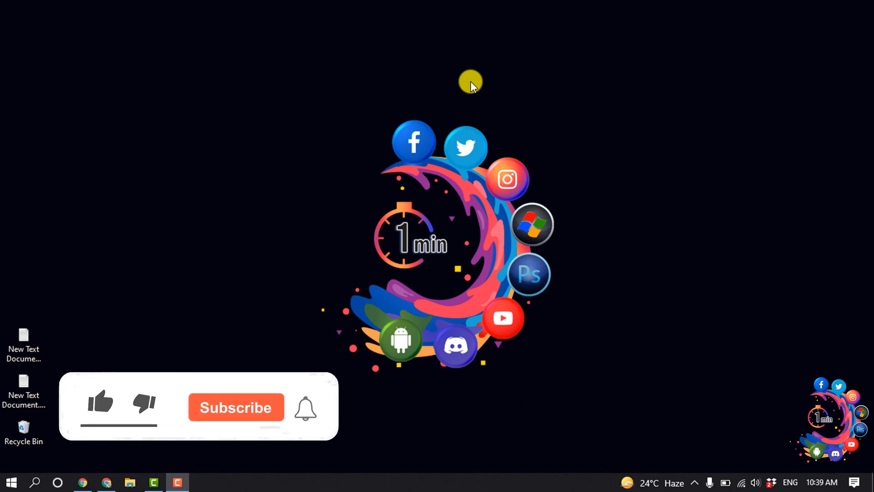
Step: Search 'better discord', reach betterdiscord.app and start the Download v1.5.2 Windows installer
left_click(100, 403)
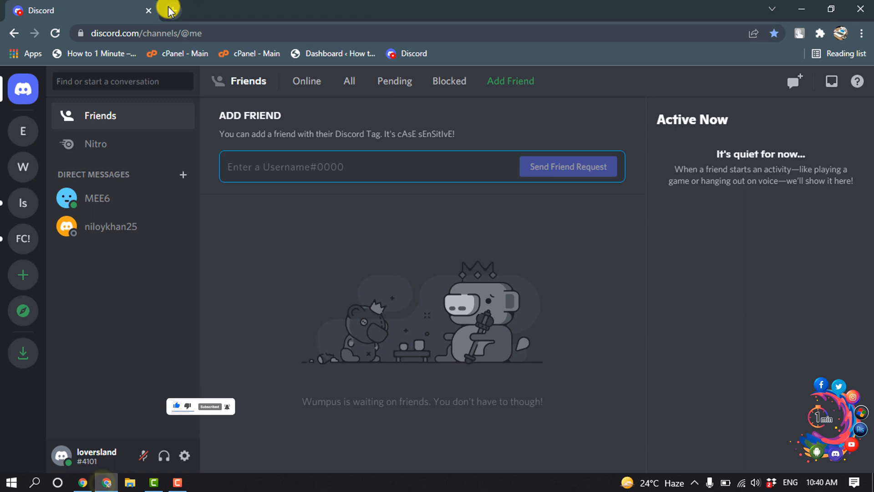
left_click(324, 10)
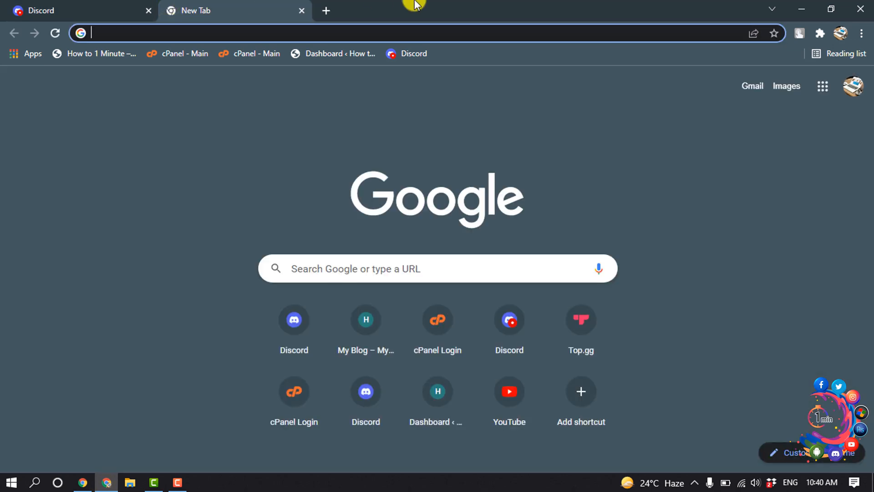
type("better discord")
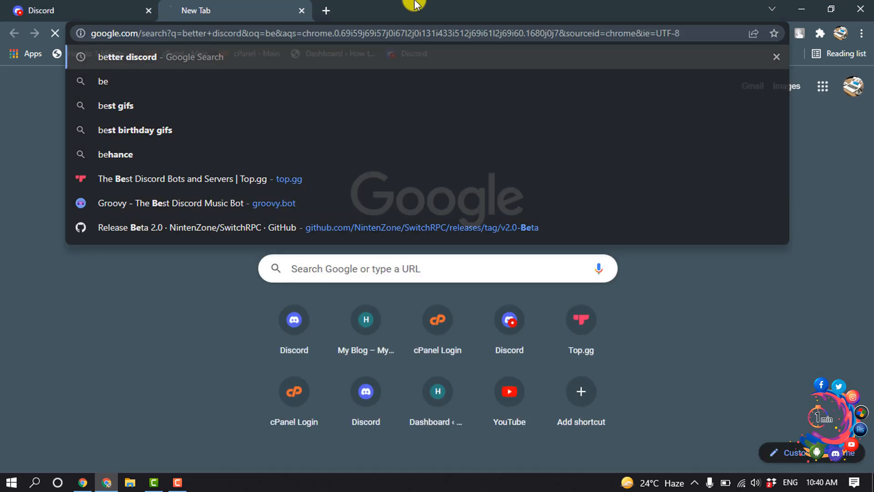
left_click(128, 57)
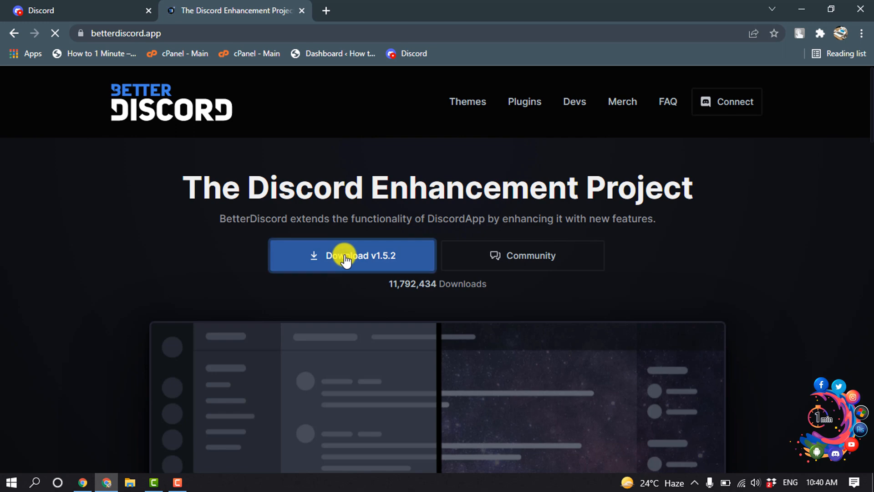
left_click(346, 256)
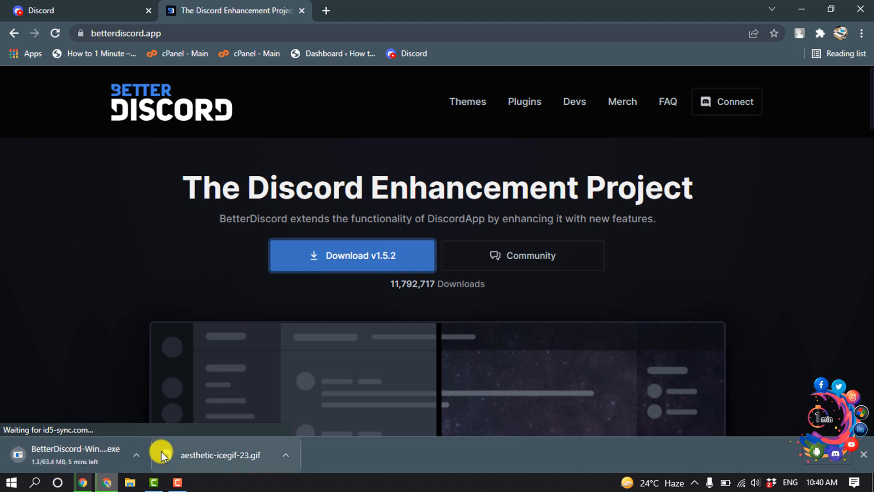
mouse_move(138, 369)
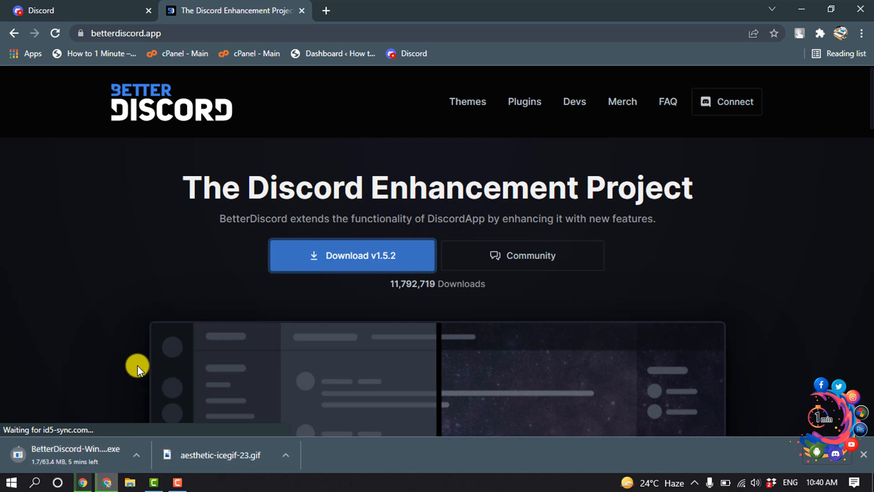
Step: Launch BetterDiscord-Windows.exe from the Software folder to show its license agreement
left_click(131, 481)
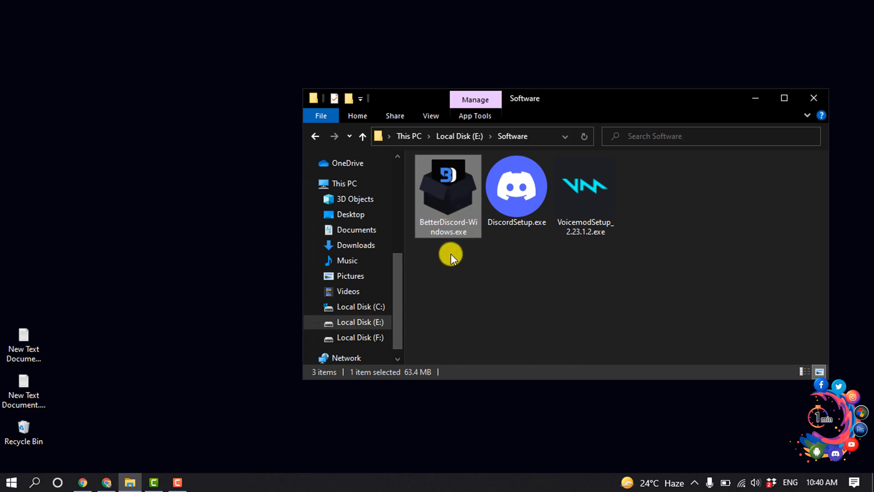
mouse_move(442, 205)
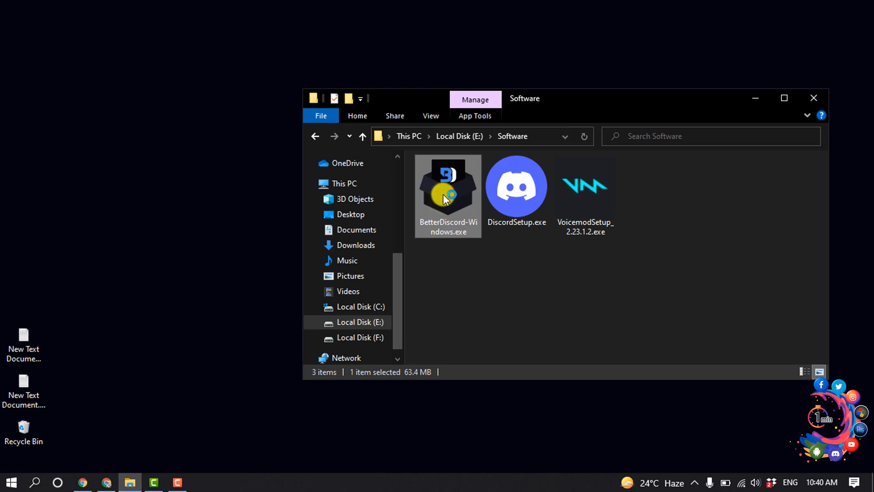
double_click(448, 187)
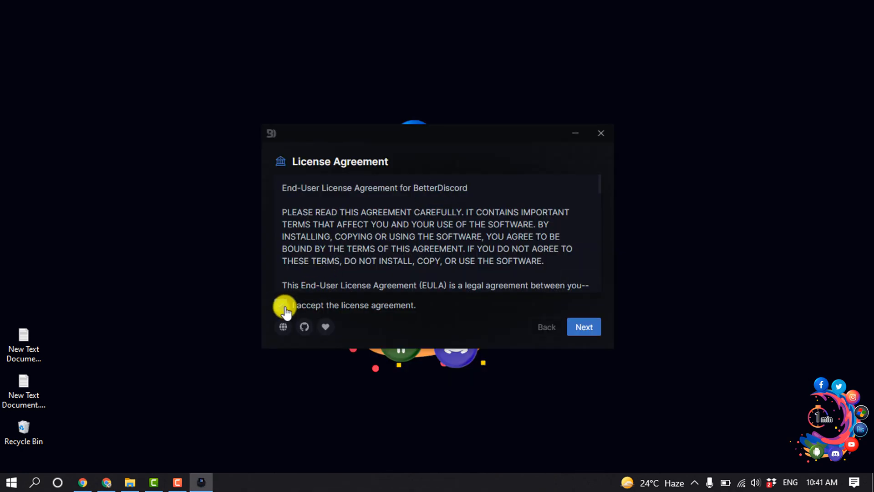
Step: Accept the license and choose the Install BetterDiscord action
left_click(584, 327)
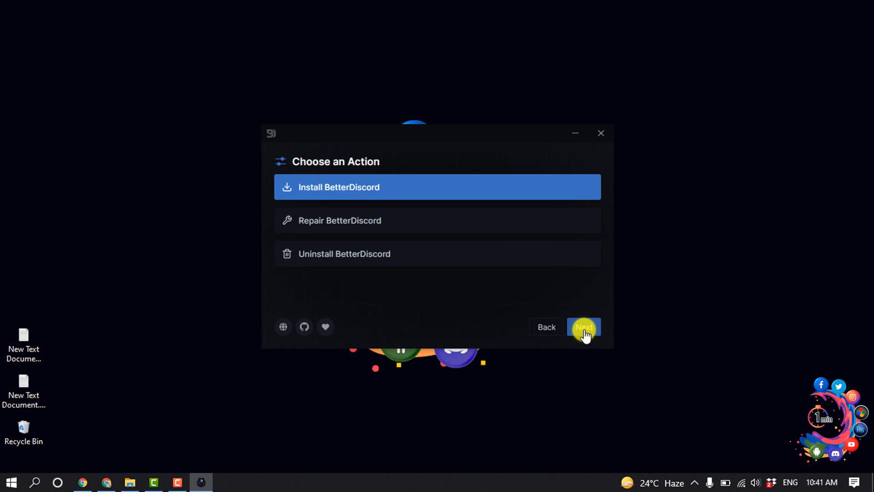
left_click(583, 327)
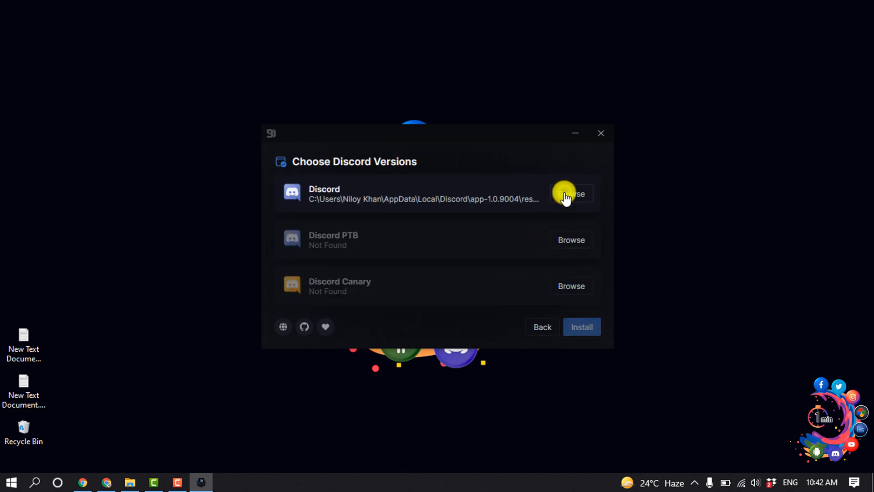
left_click(572, 193)
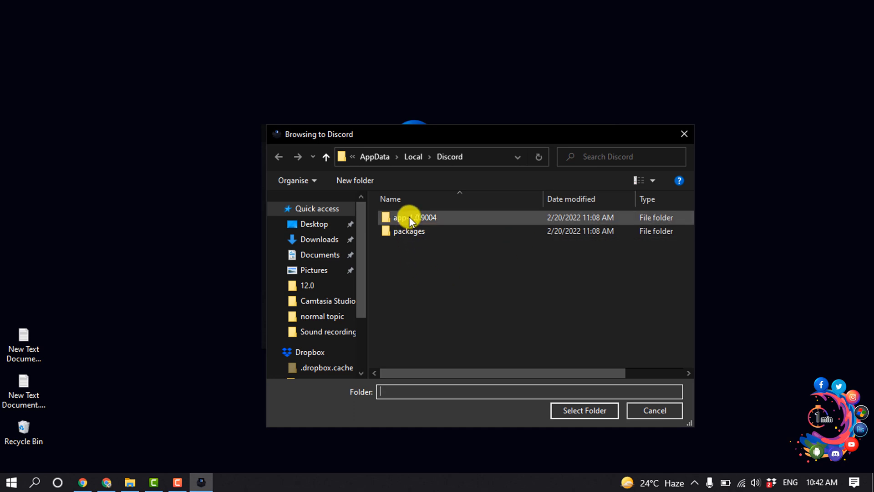
Step: Select the Discord app-1.0.9004 folder and run the install to completion
left_click(410, 217)
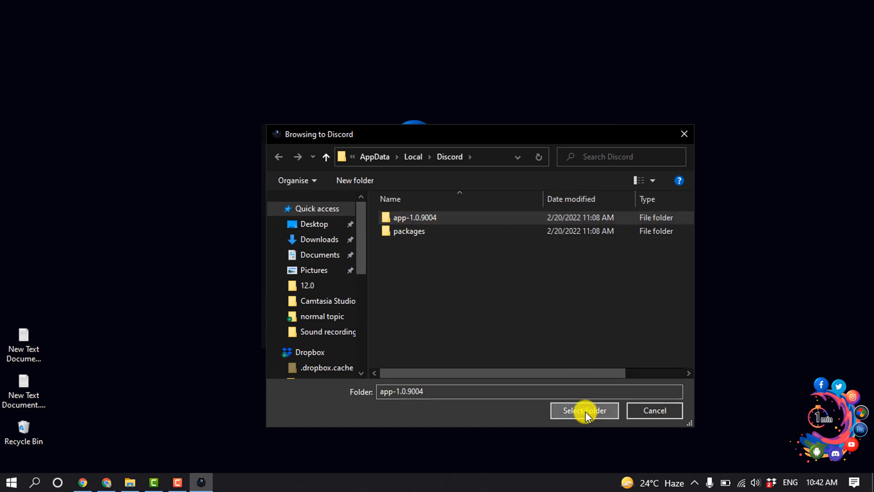
left_click(584, 409)
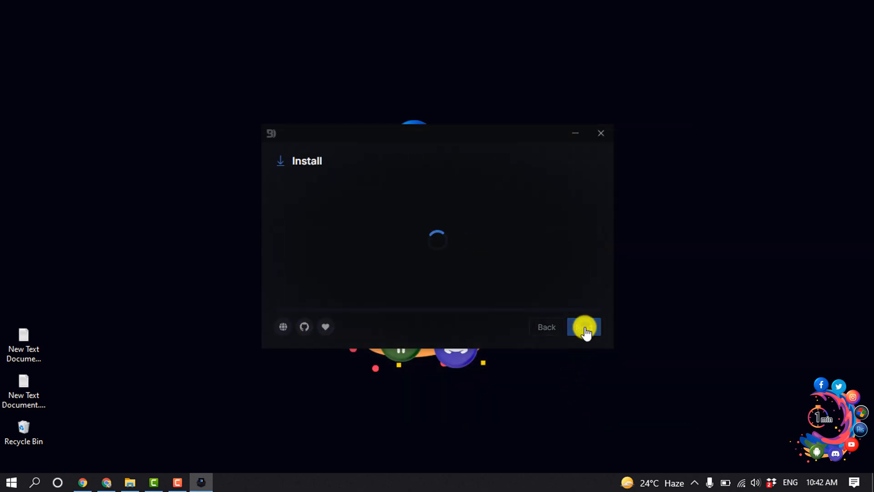
left_click(584, 327)
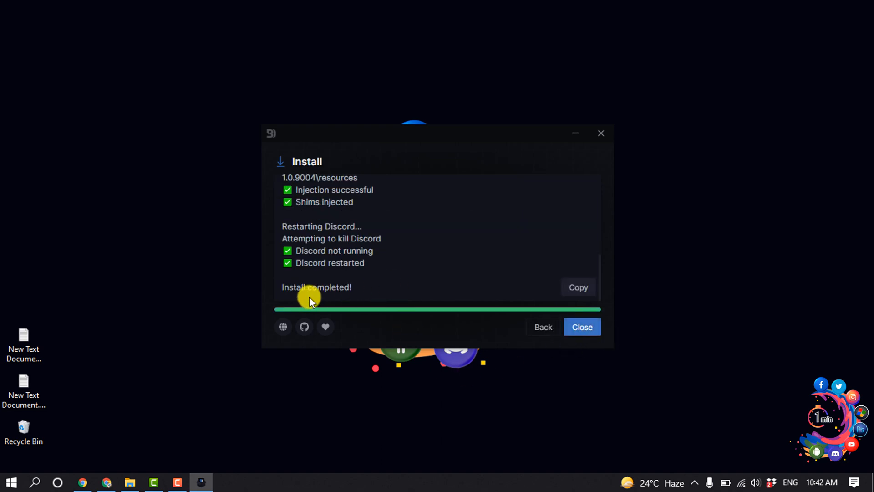
Step: Close the installer, relaunch Discord and scroll User Settings to the BetterDiscord section
left_click(583, 327)
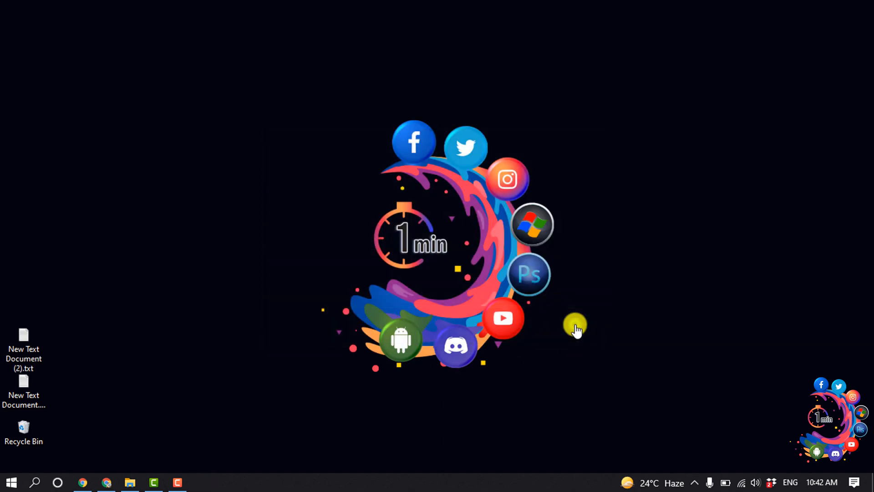
left_click(456, 346)
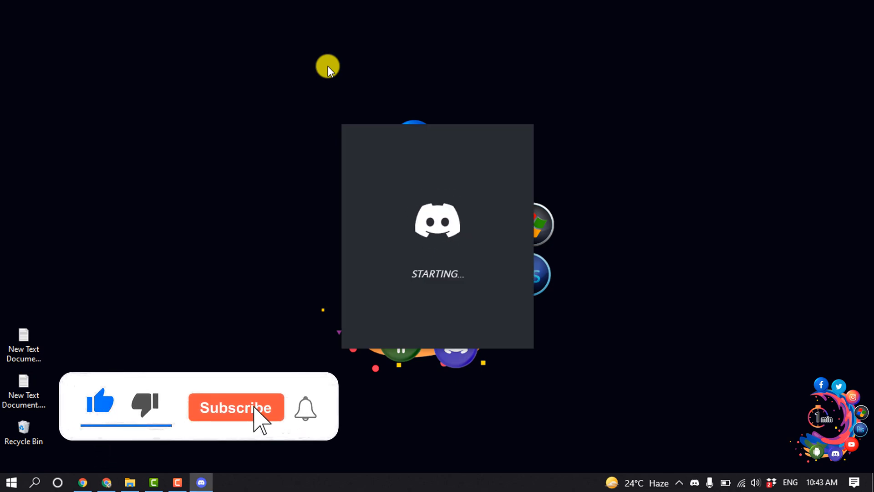
left_click(236, 407)
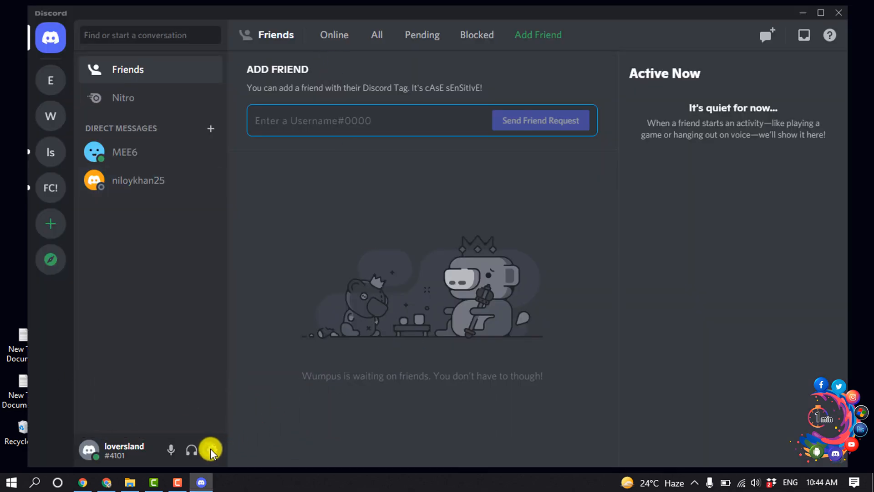
left_click(211, 449)
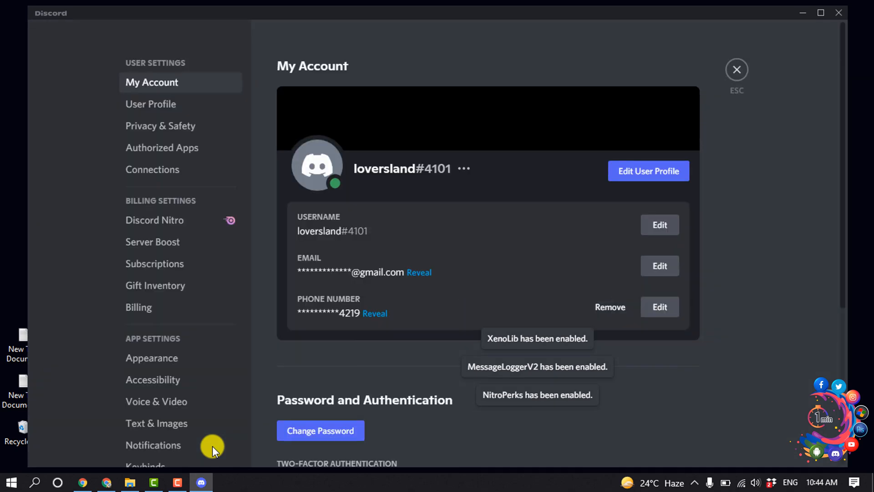
scroll("down", 3)
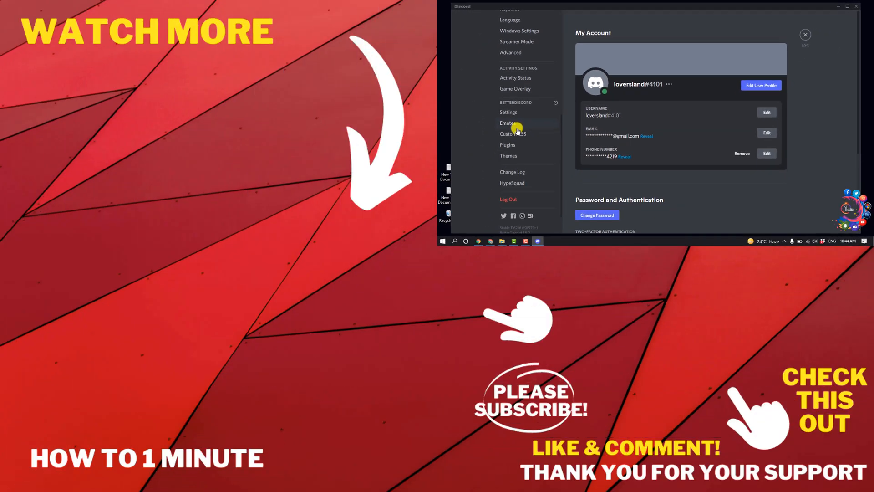
mouse_move(805, 35)
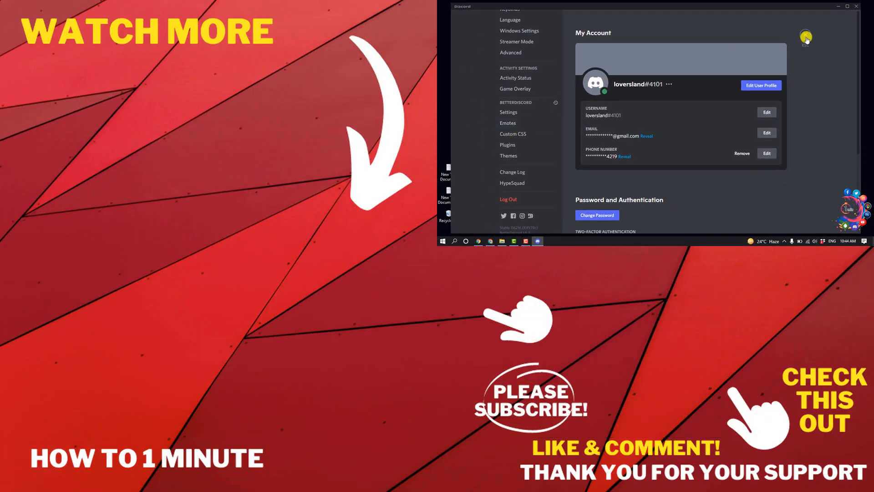
Step: Close User Settings to return to the Friends page
left_click(807, 36)
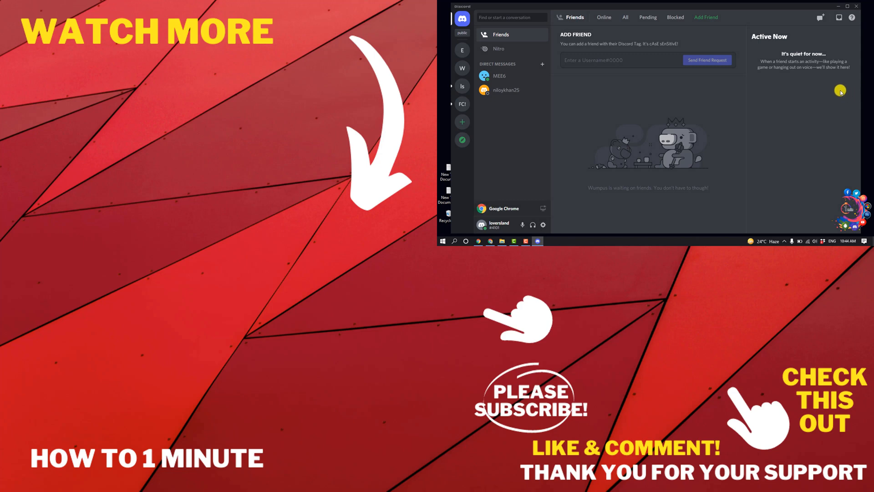
mouse_move(838, 84)
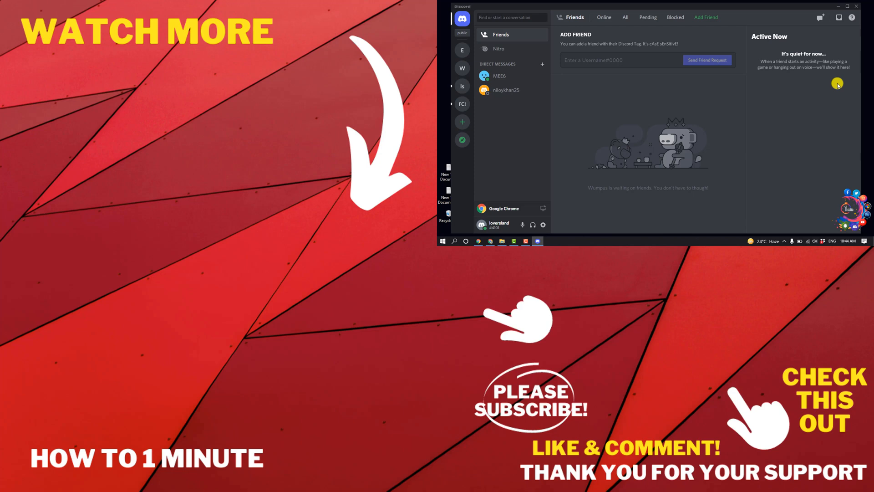